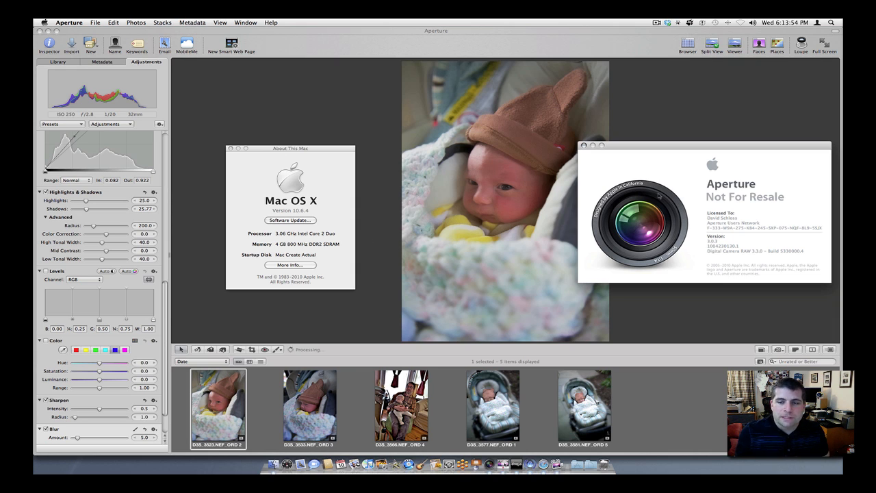
Close the Aperture and About This Mac windows, and show the Activity window.
click(583, 145)
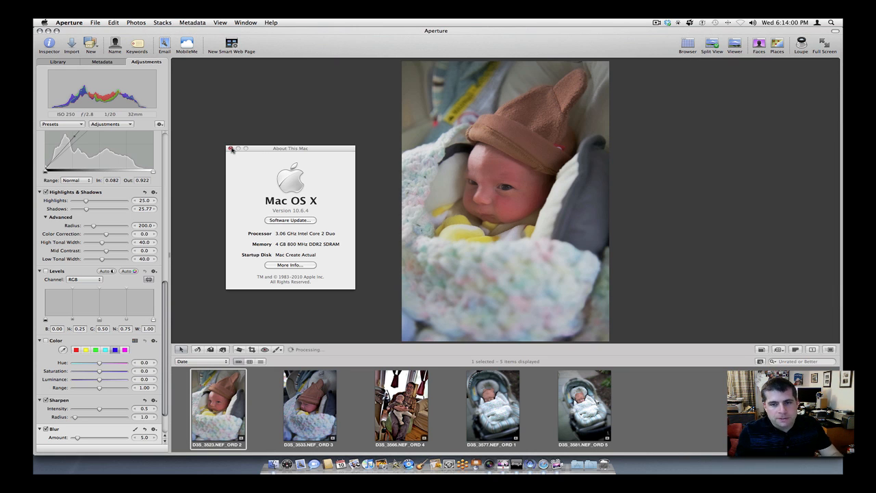
click(232, 148)
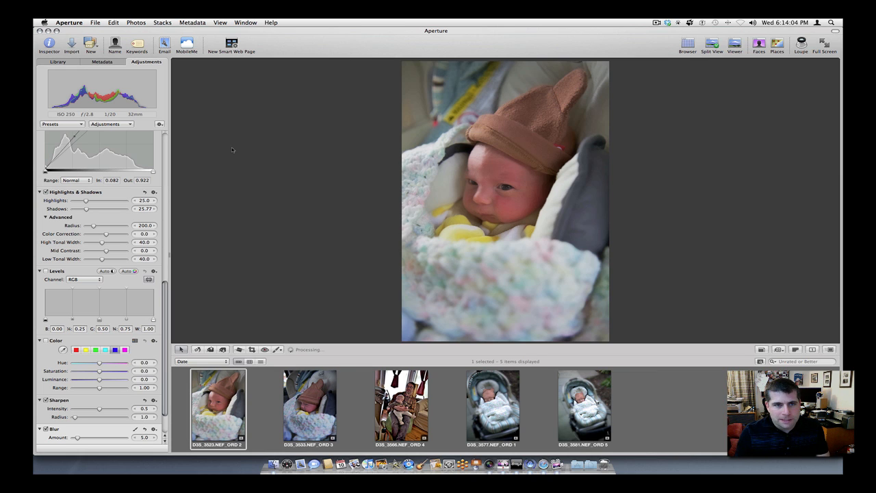
mouse_move(248, 53)
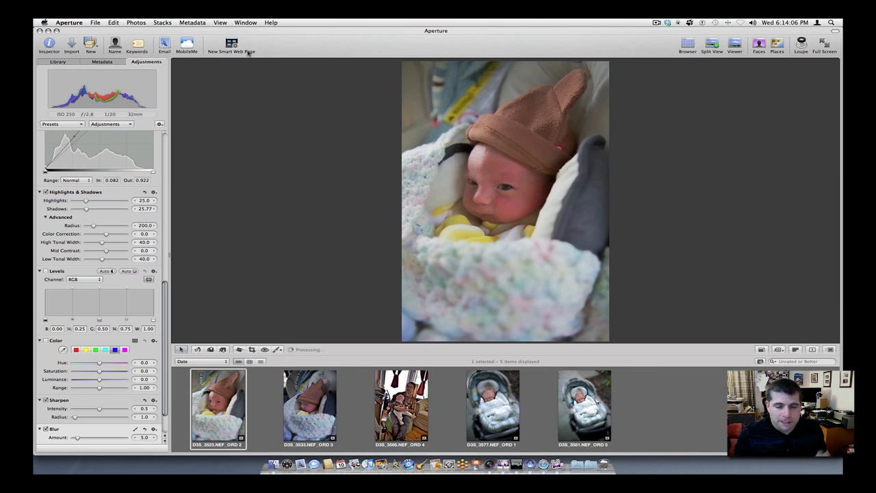
click(245, 22)
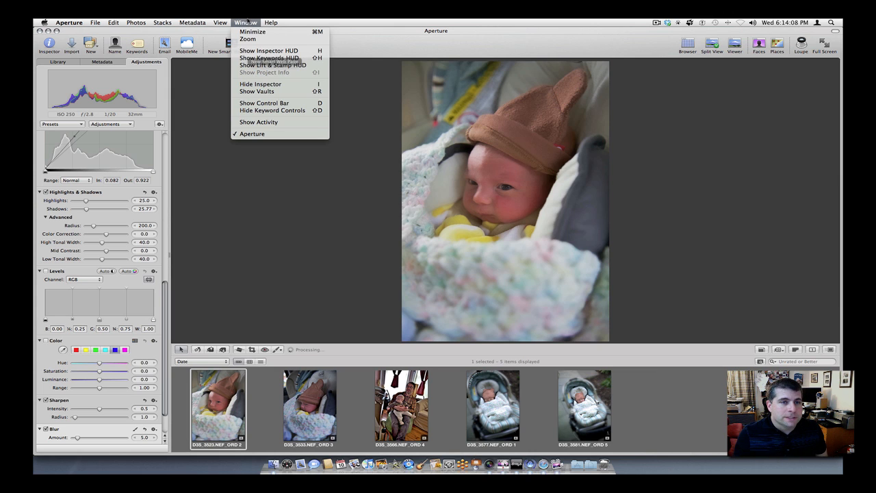
mouse_move(259, 121)
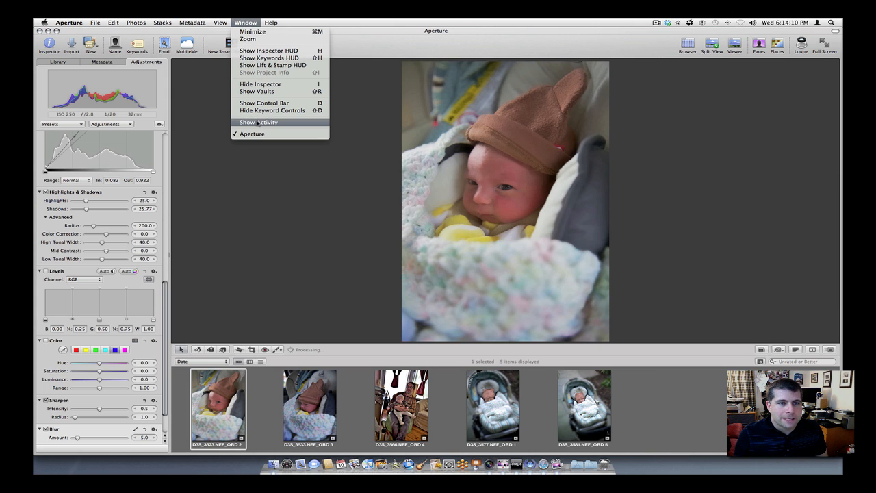
click(258, 122)
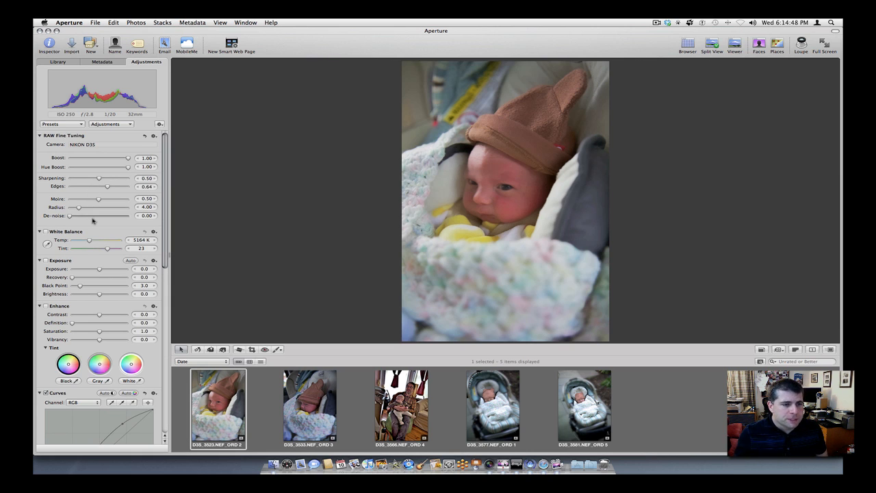
Review adjustments on photos 1 and 2, then open D3S_3566, the man holding the baby.
scroll(down, 3)
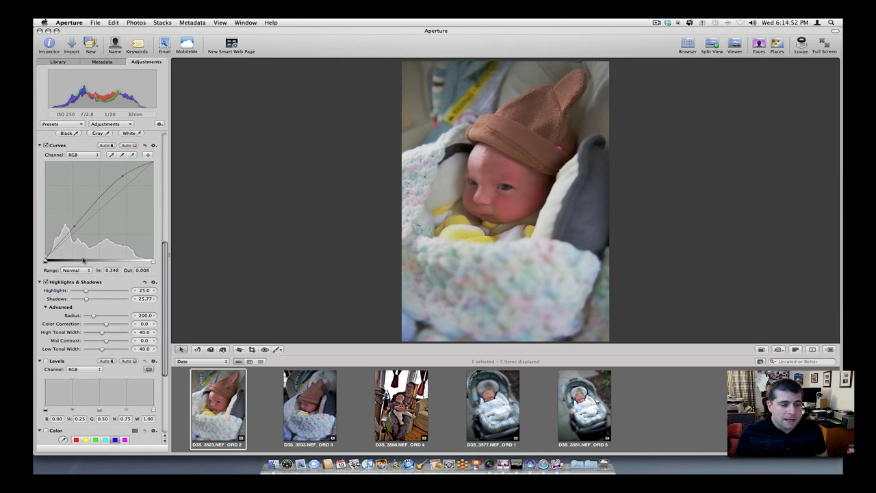
scroll(down, 3)
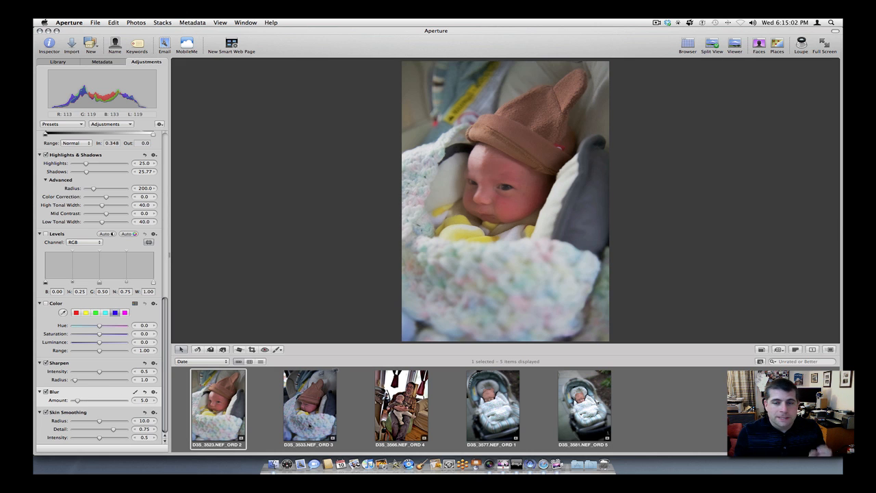
click(310, 404)
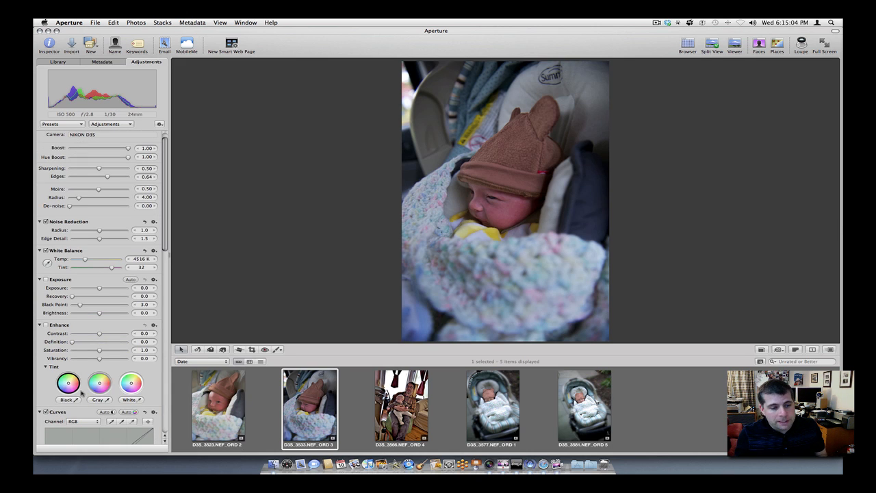
scroll(down, 3)
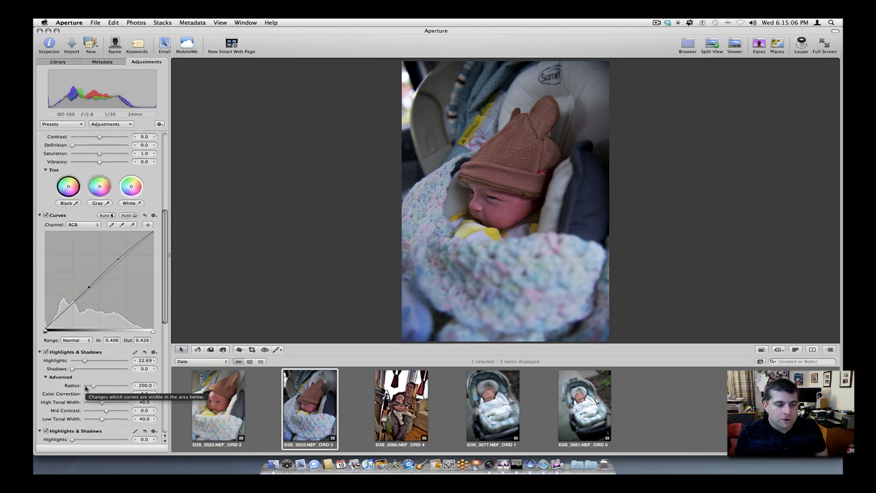
scroll(down, 3)
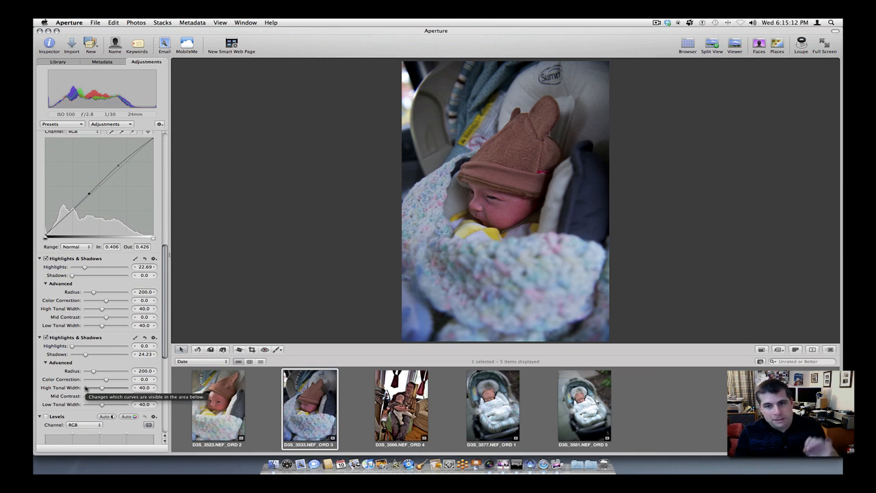
scroll(down, 3)
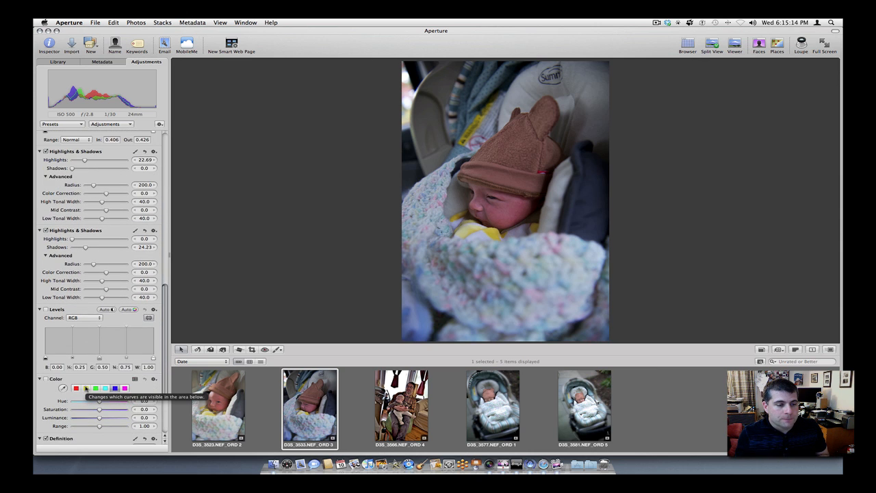
scroll(down, 3)
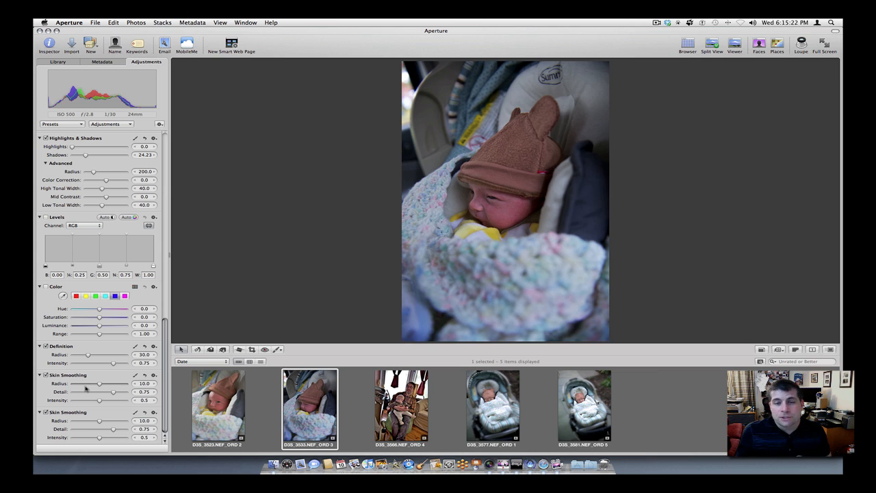
click(401, 403)
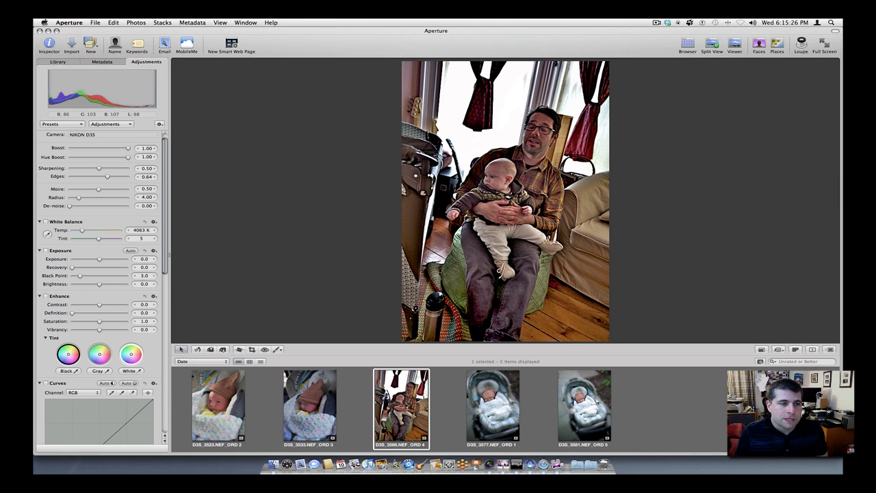
Look over D3S_3566's adjustments, then open D3S_3577, the baby in the car seat.
scroll(down, 3)
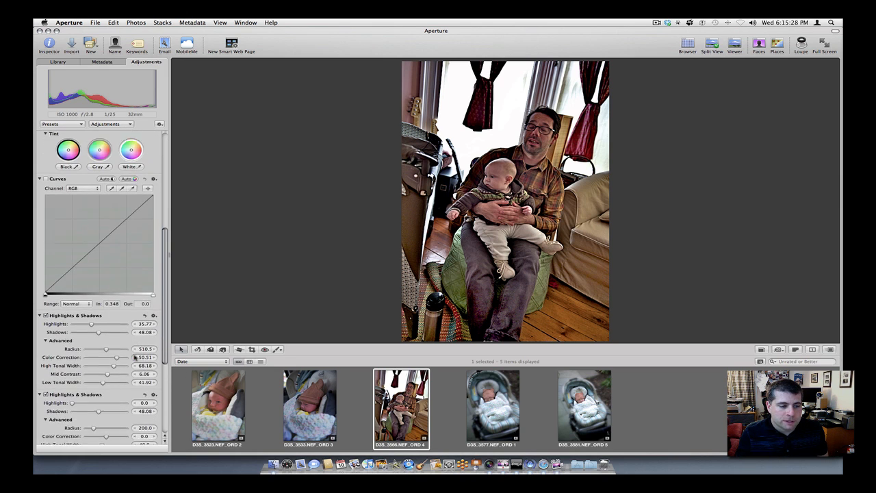
scroll(down, 3)
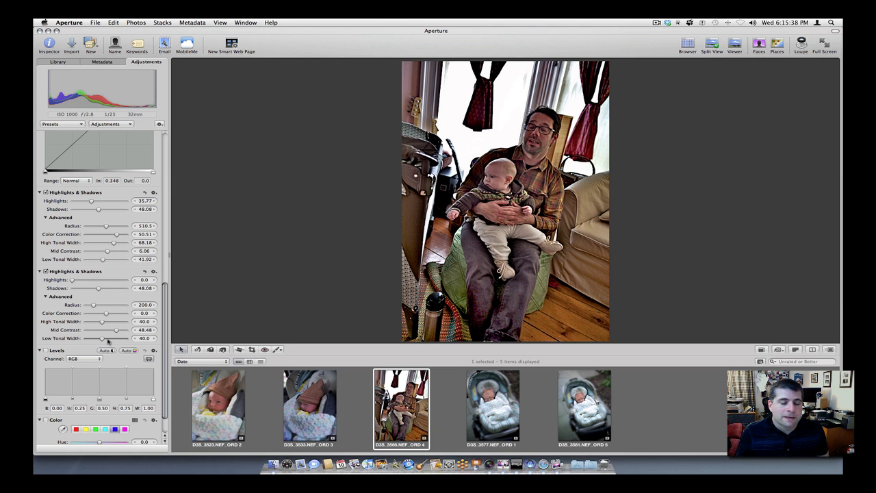
click(493, 406)
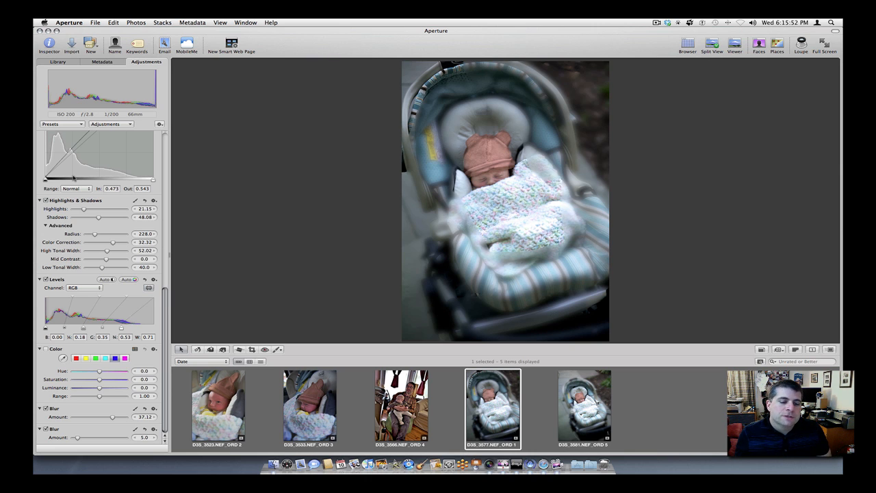
mouse_move(255, 223)
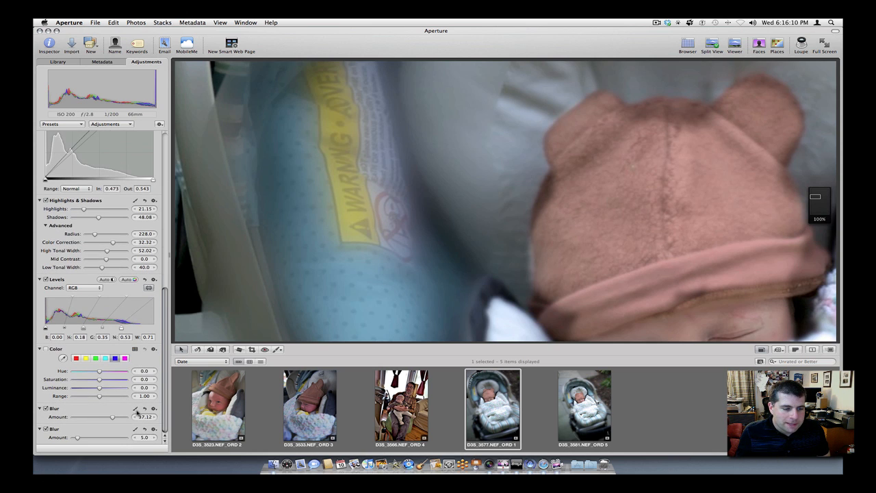
Paint the Blur brush adjustment onto the car-seat photo.
click(135, 417)
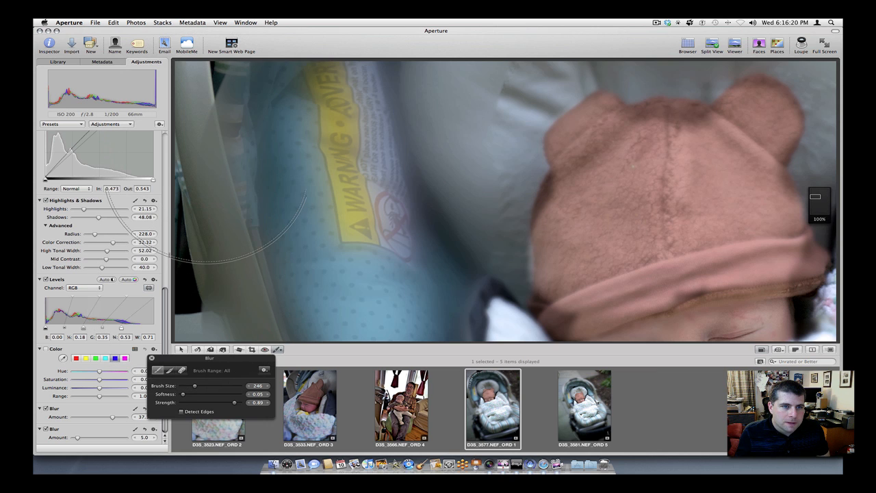
mouse_move(246, 89)
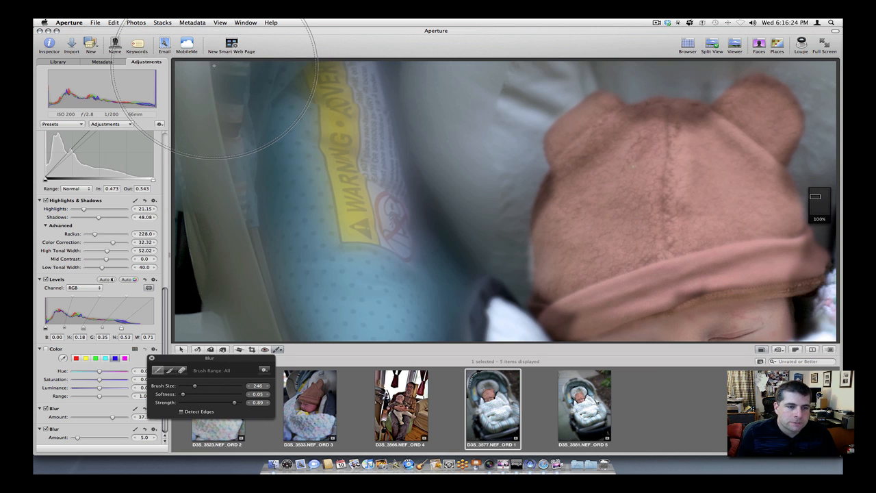
mouse_move(199, 301)
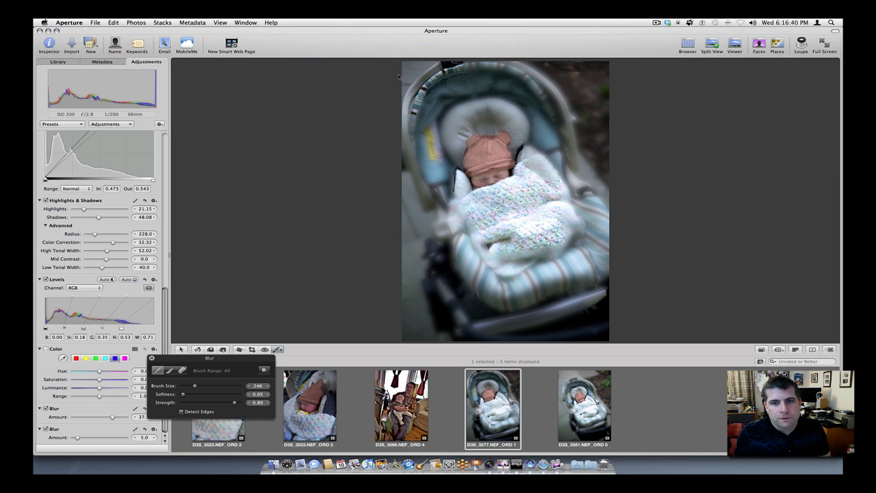
mouse_move(431, 68)
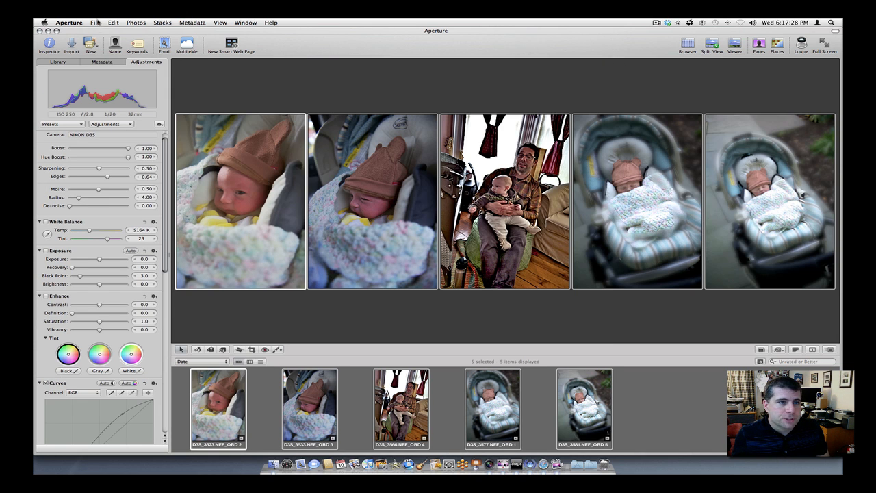
Choose File > Export > Versions for the five selected baby photos.
click(95, 23)
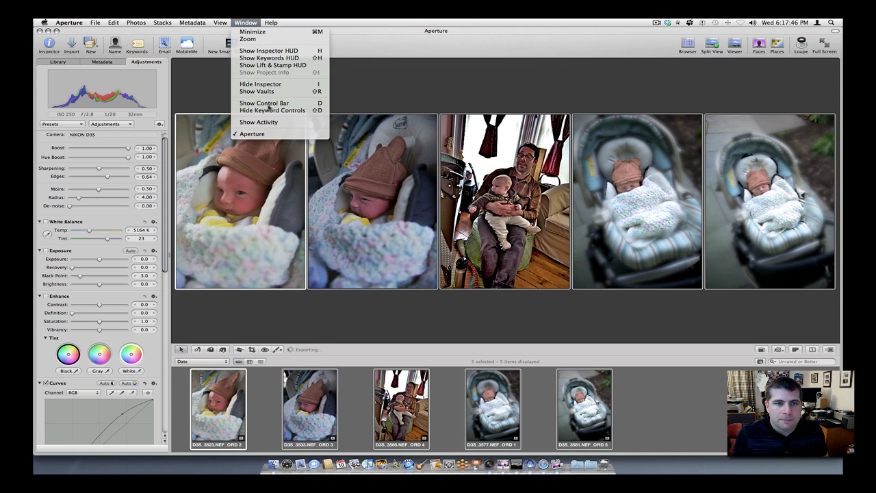
click(259, 121)
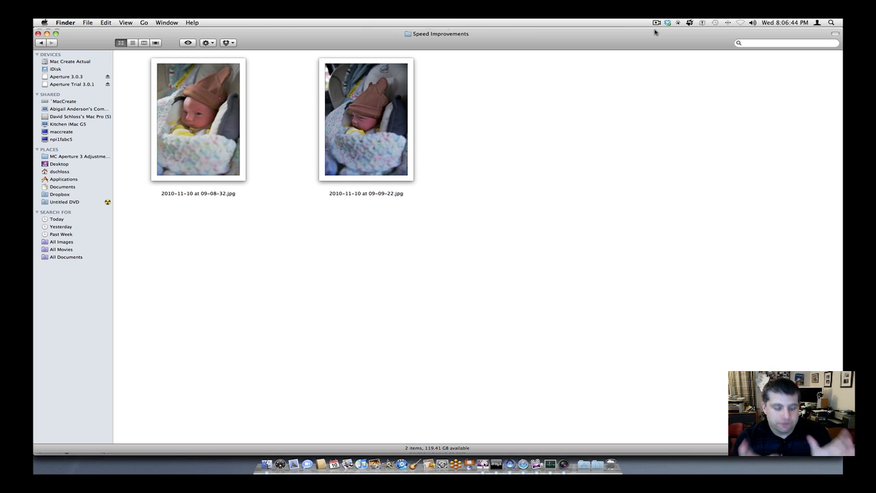
Switch from the Finder window back to the Aperture library.
click(353, 246)
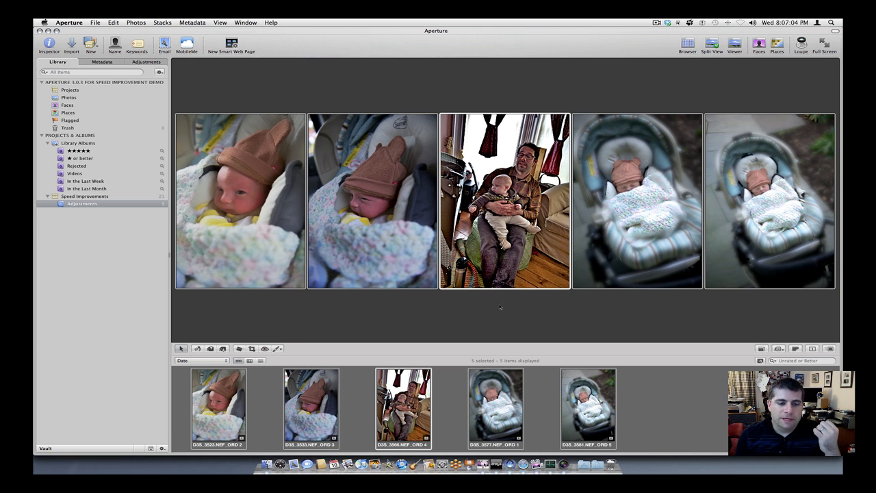
Export the five photo versions using the JPEG – Original Size preset.
click(69, 23)
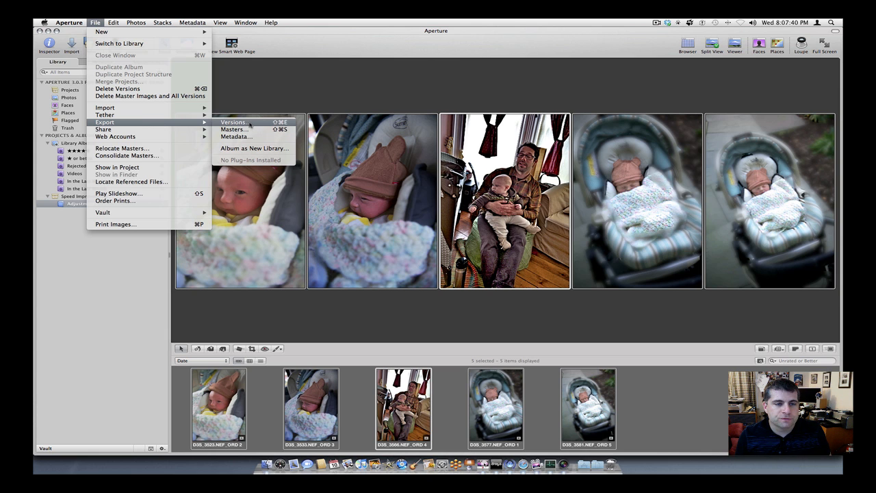
click(233, 122)
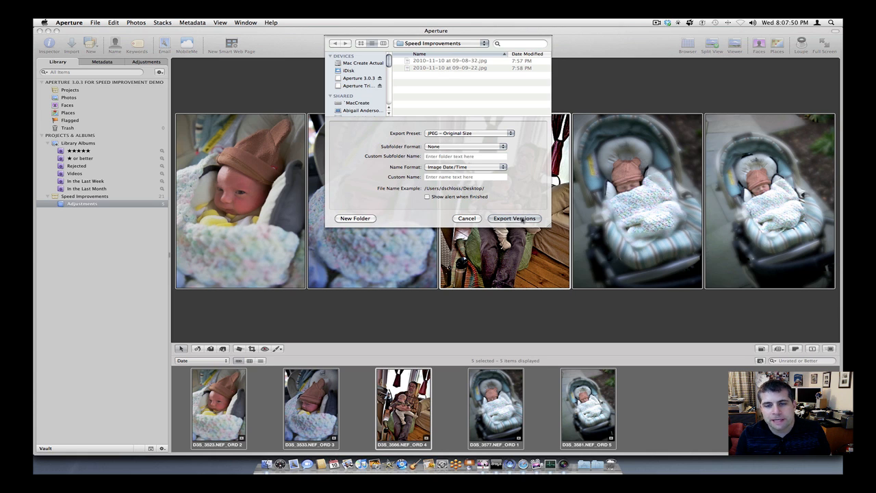
click(514, 217)
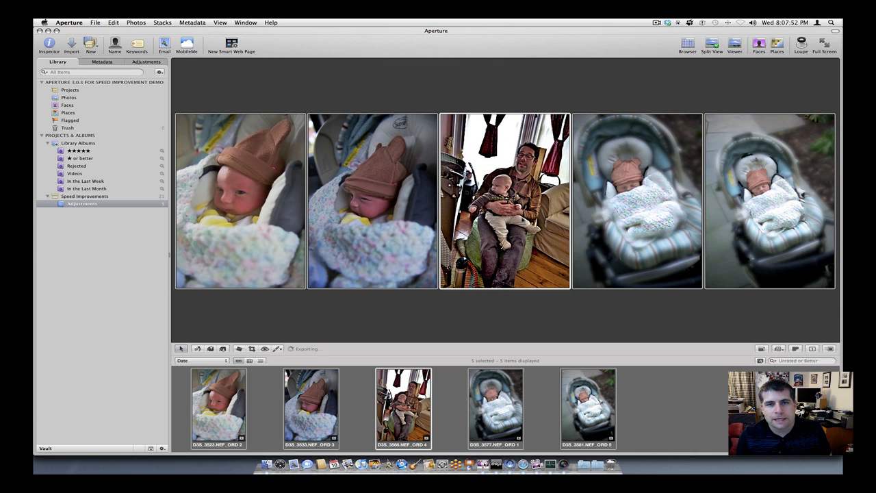
click(245, 22)
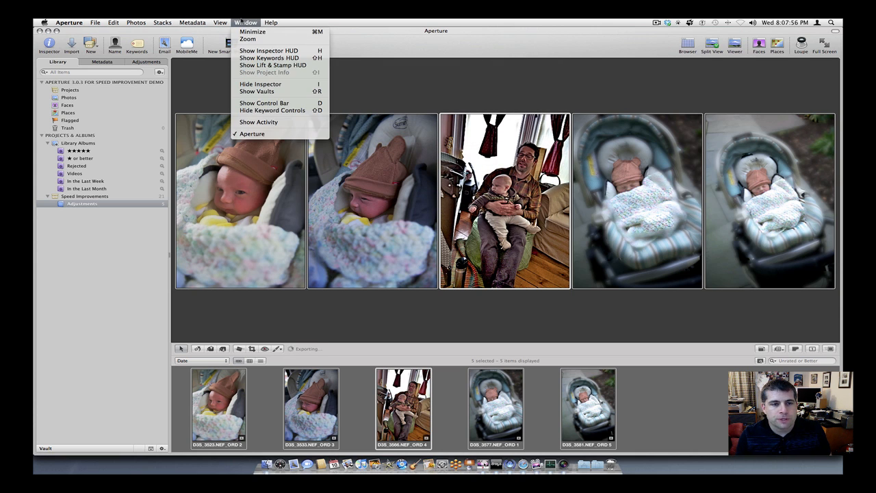
mouse_move(258, 122)
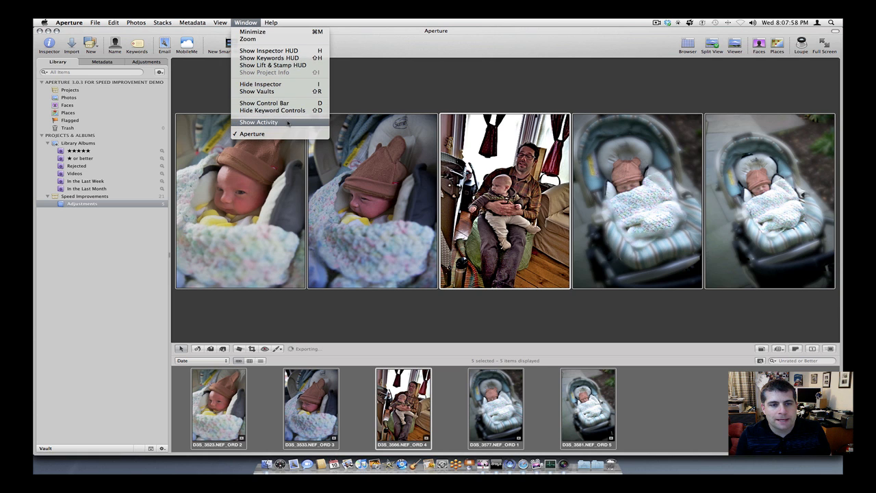
Show the Activity window and drag it to the side of the viewer.
click(259, 122)
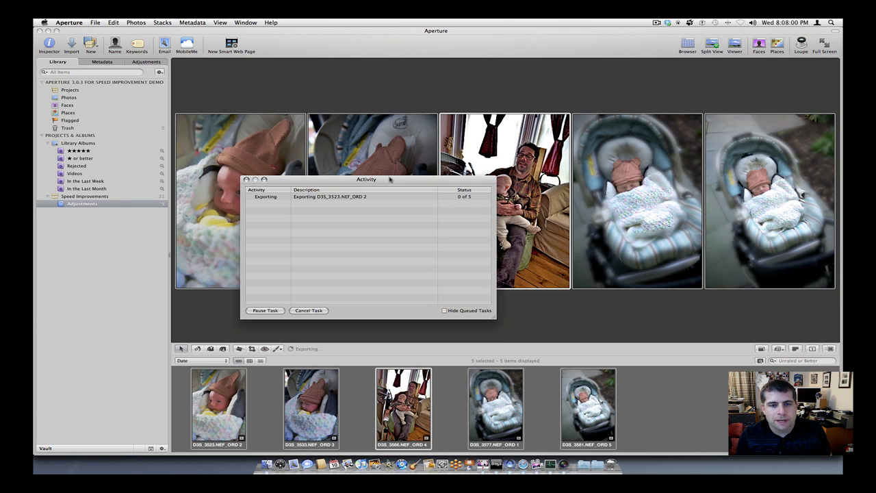
drag(366, 179, 479, 158)
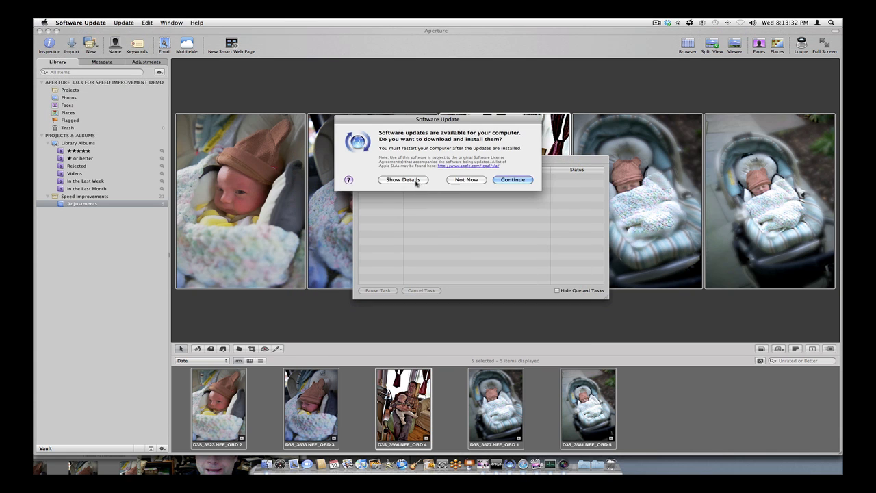
View the Mac OS X 10.6.5 update details and install the 1 item.
click(403, 180)
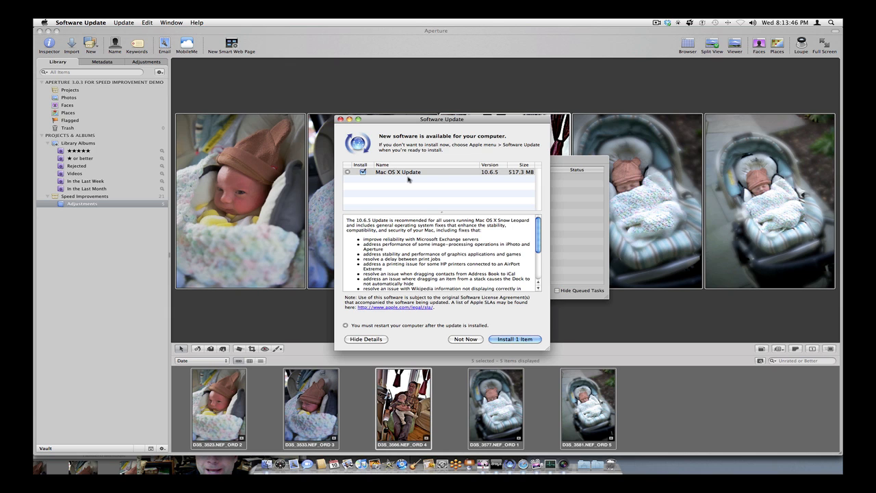
click(656, 22)
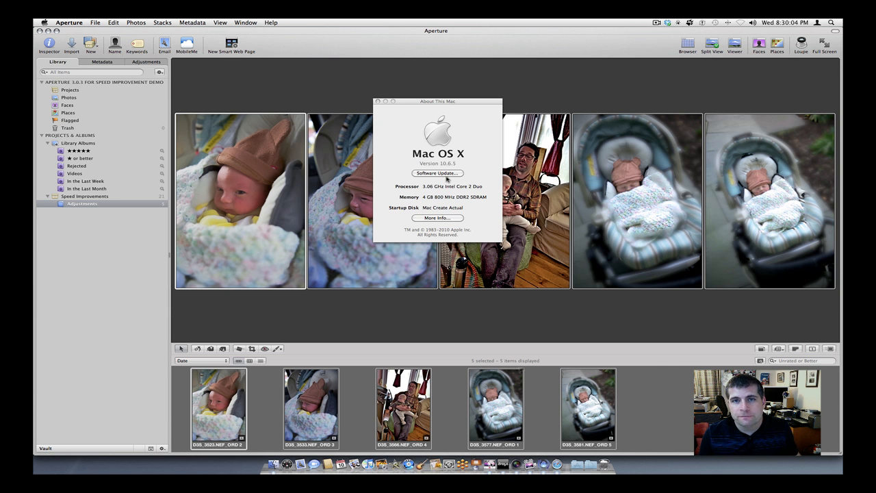
mouse_move(523, 104)
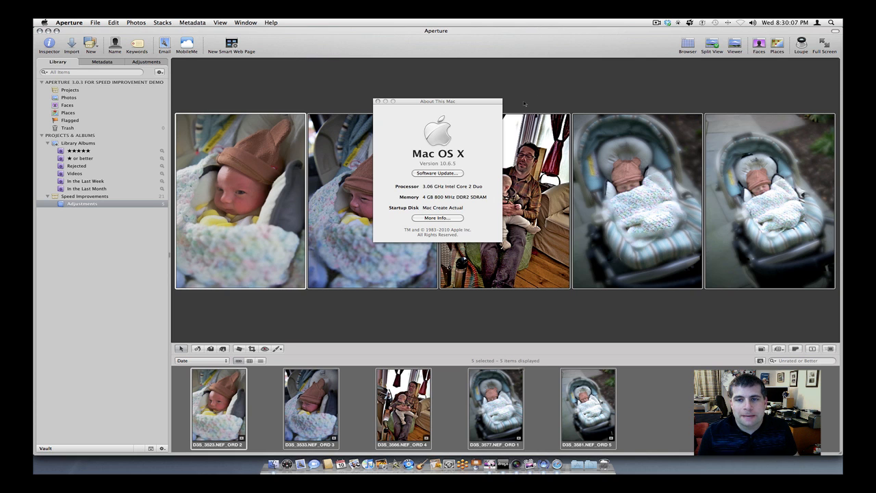
Close About This Mac and export the five versions with Show alert when finished checked.
click(377, 101)
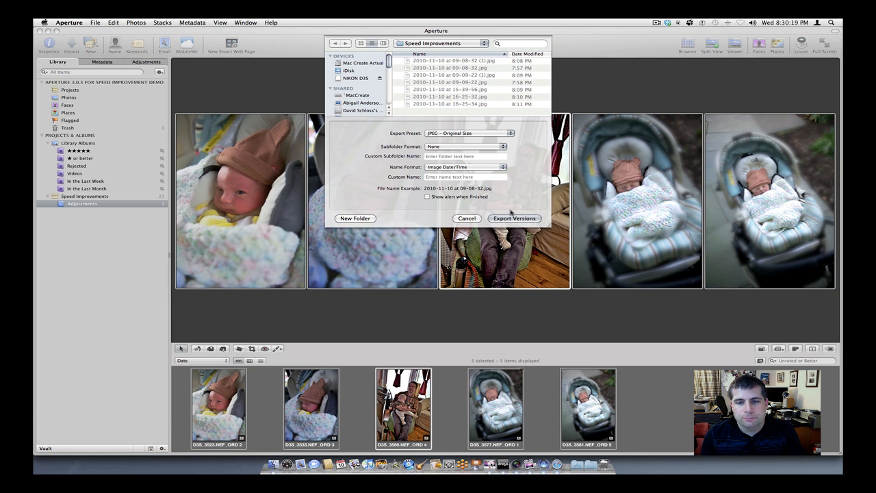
click(426, 197)
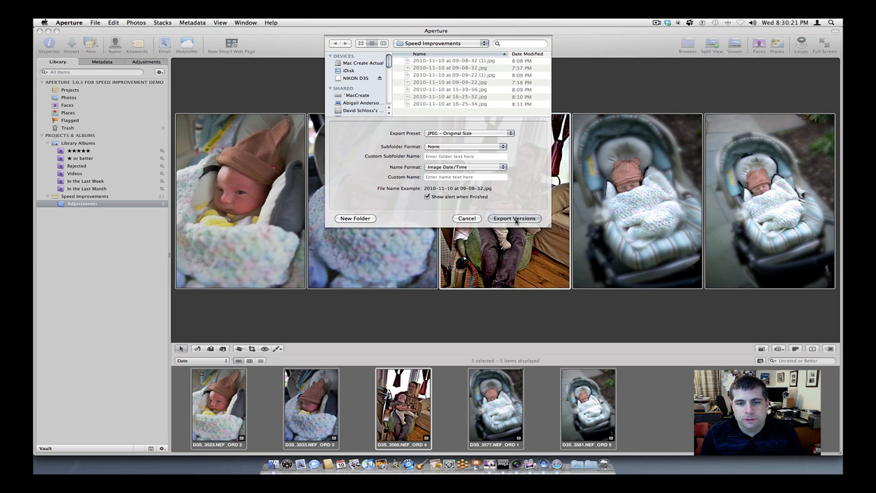
click(514, 218)
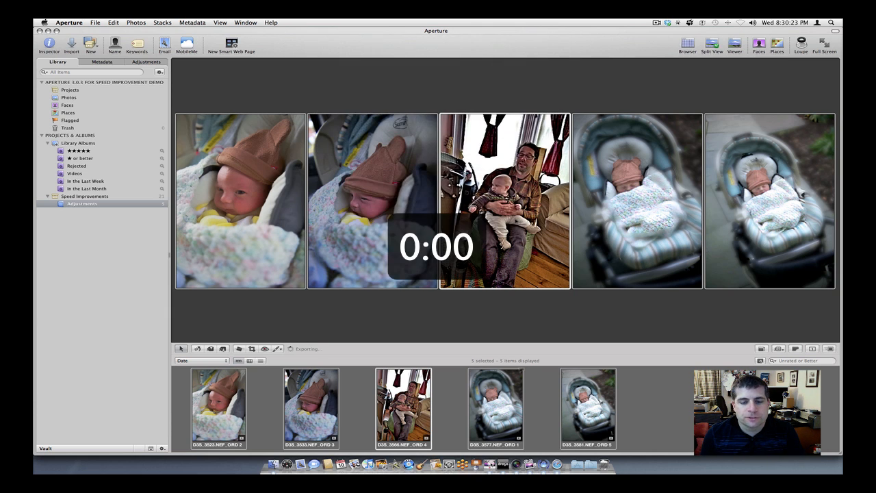
Show the Activity window and move it off the photos.
click(245, 23)
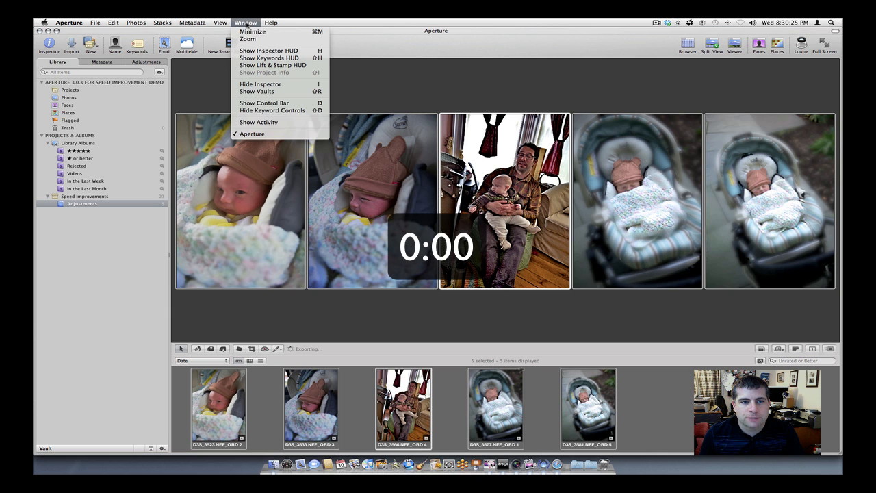
click(259, 122)
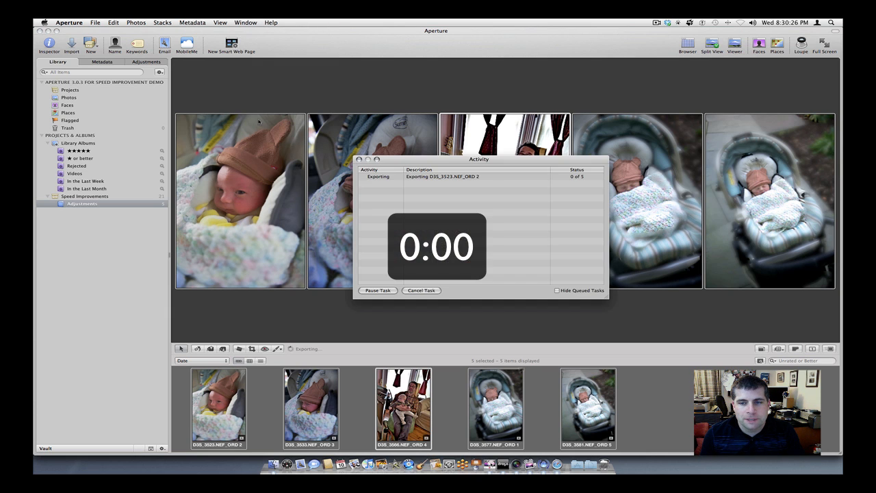
drag(479, 159, 623, 163)
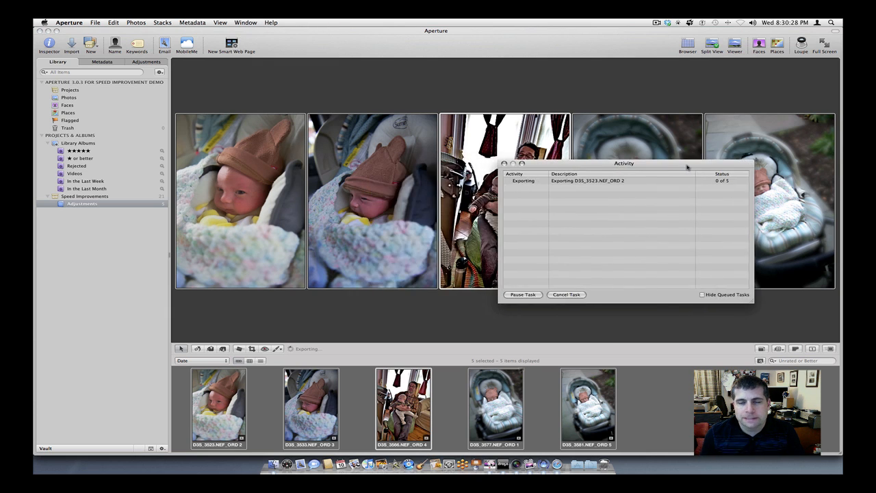